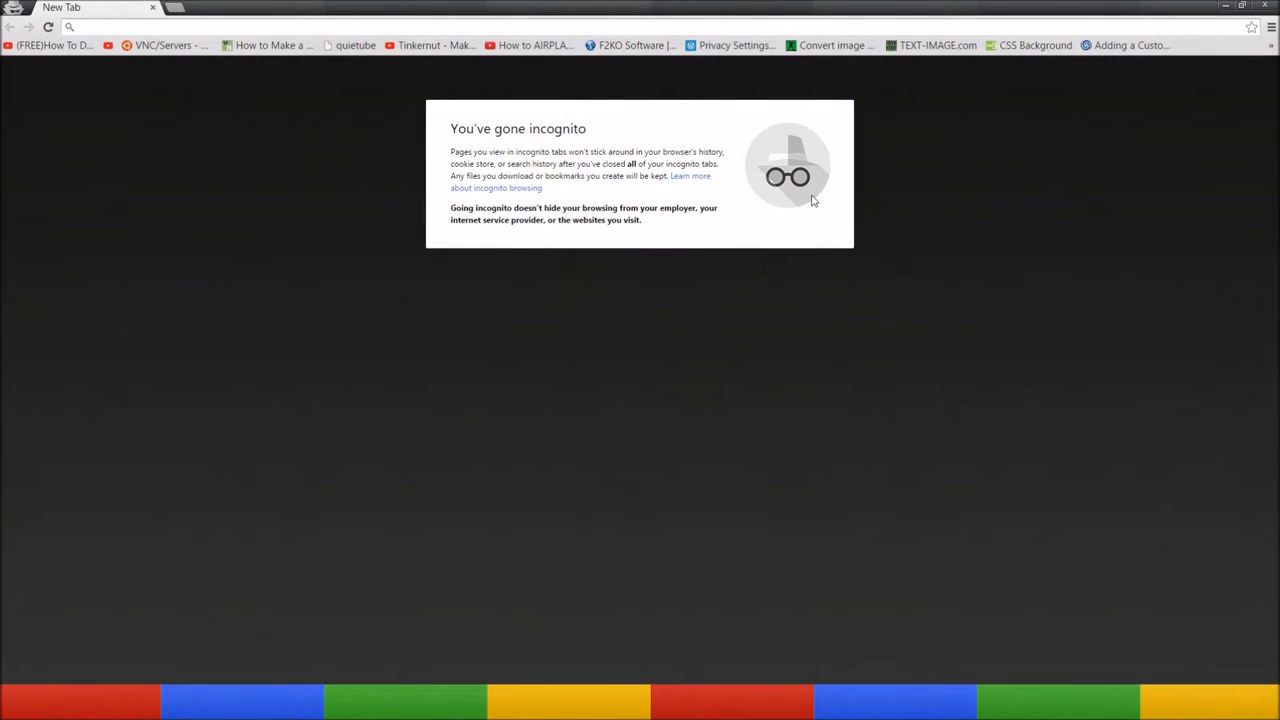
mouse_move(1068, 74)
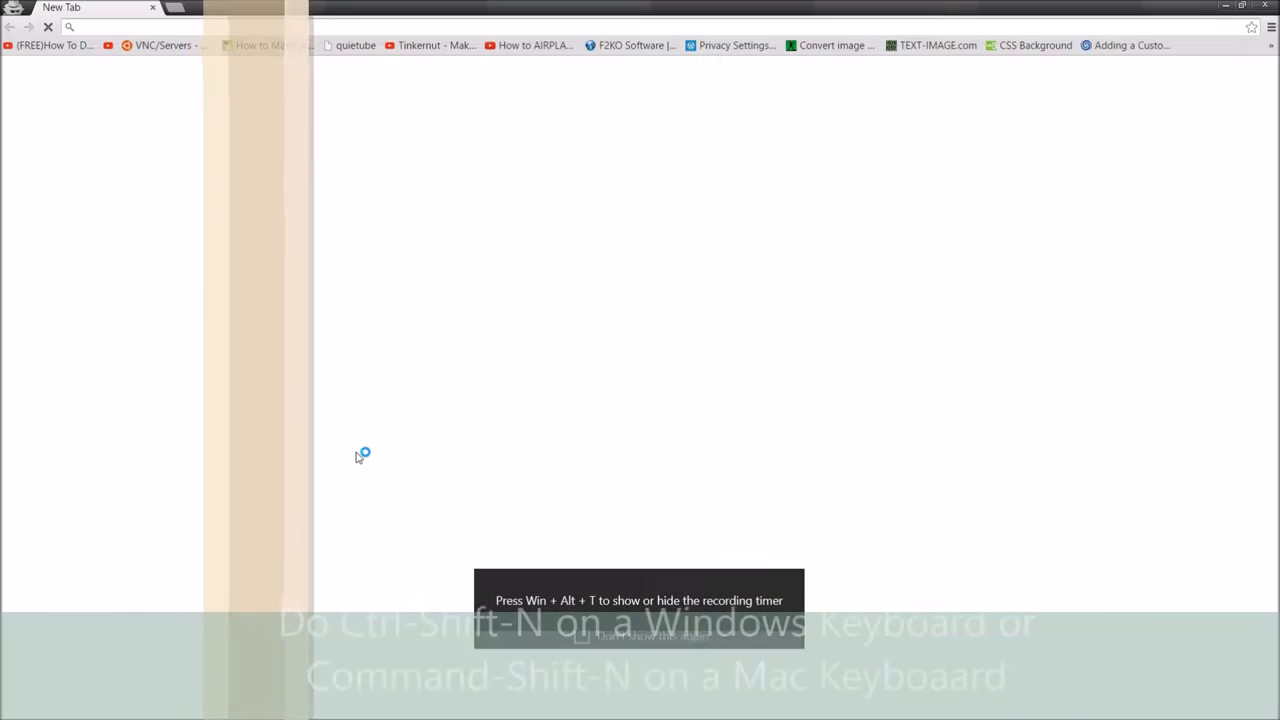
- Open an incognito window with Ctrl+Shift+N, showing the 'You've gone incognito' notice
key("ctrl+shift+n")
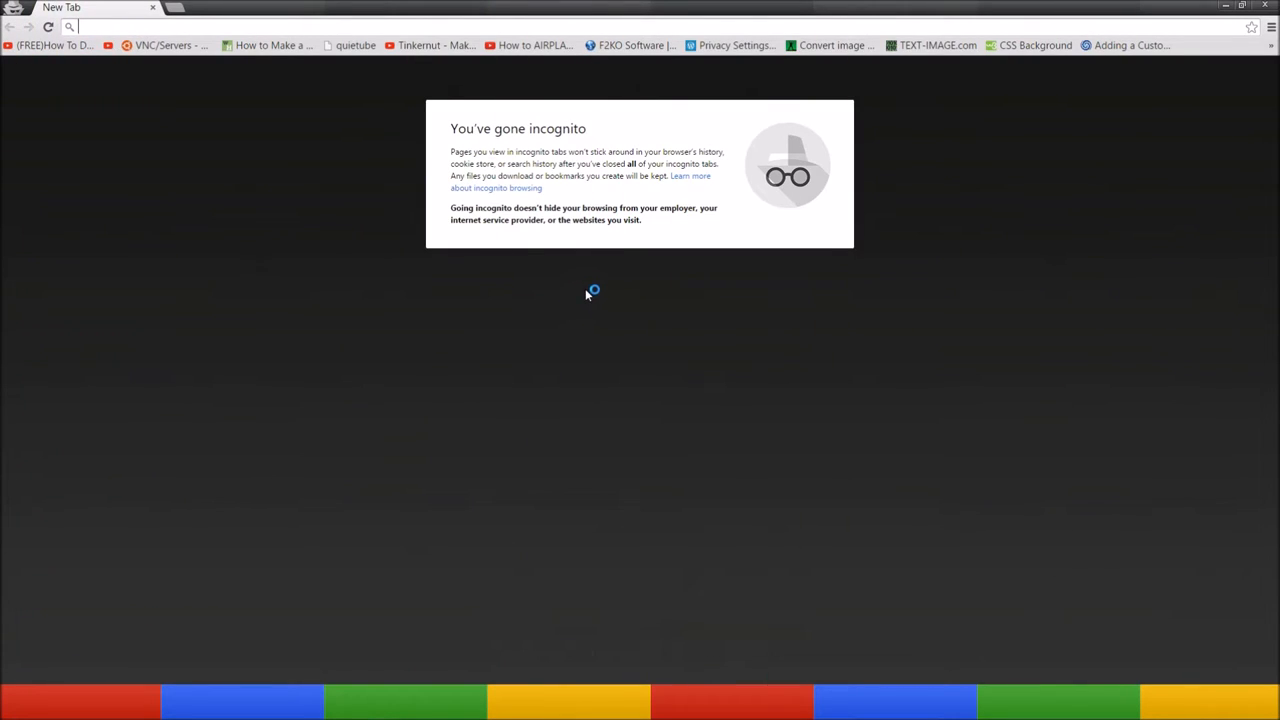
mouse_move(950, 124)
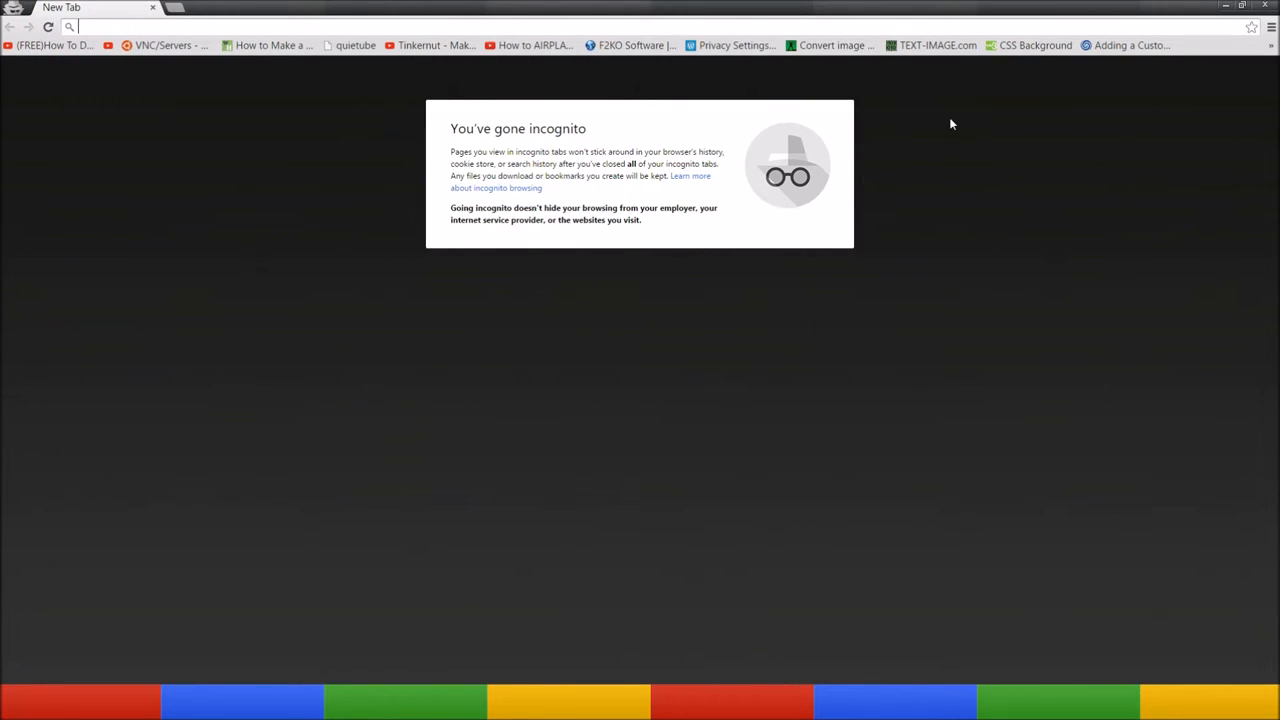
mouse_move(1145, 33)
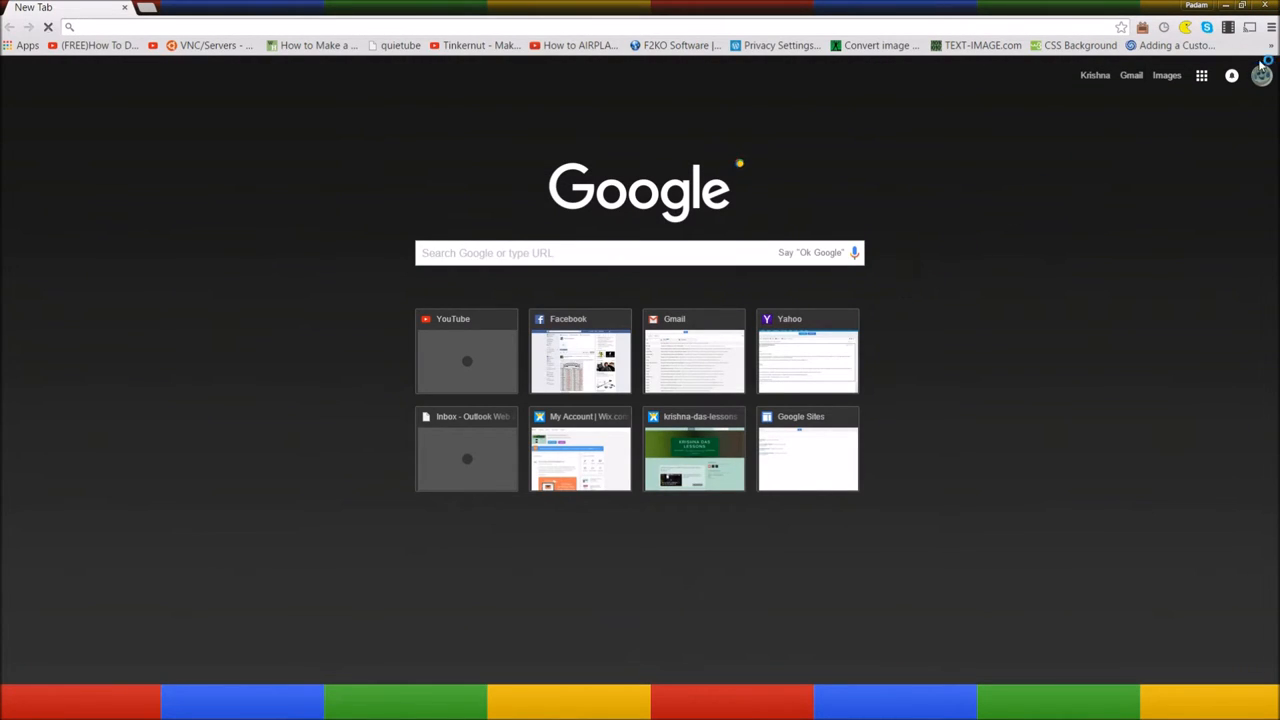
- Open another incognito window through the Chrome menu's New incognito window item
left_click(1271, 27)
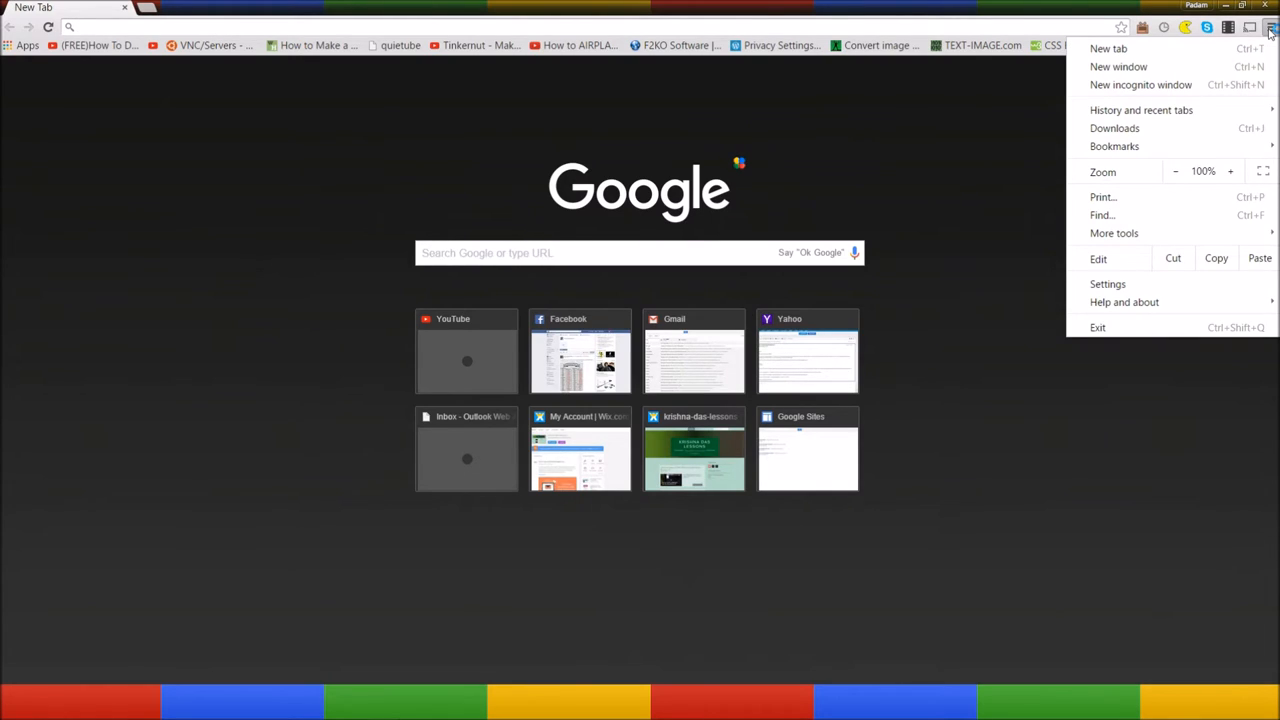
mouse_move(1140, 84)
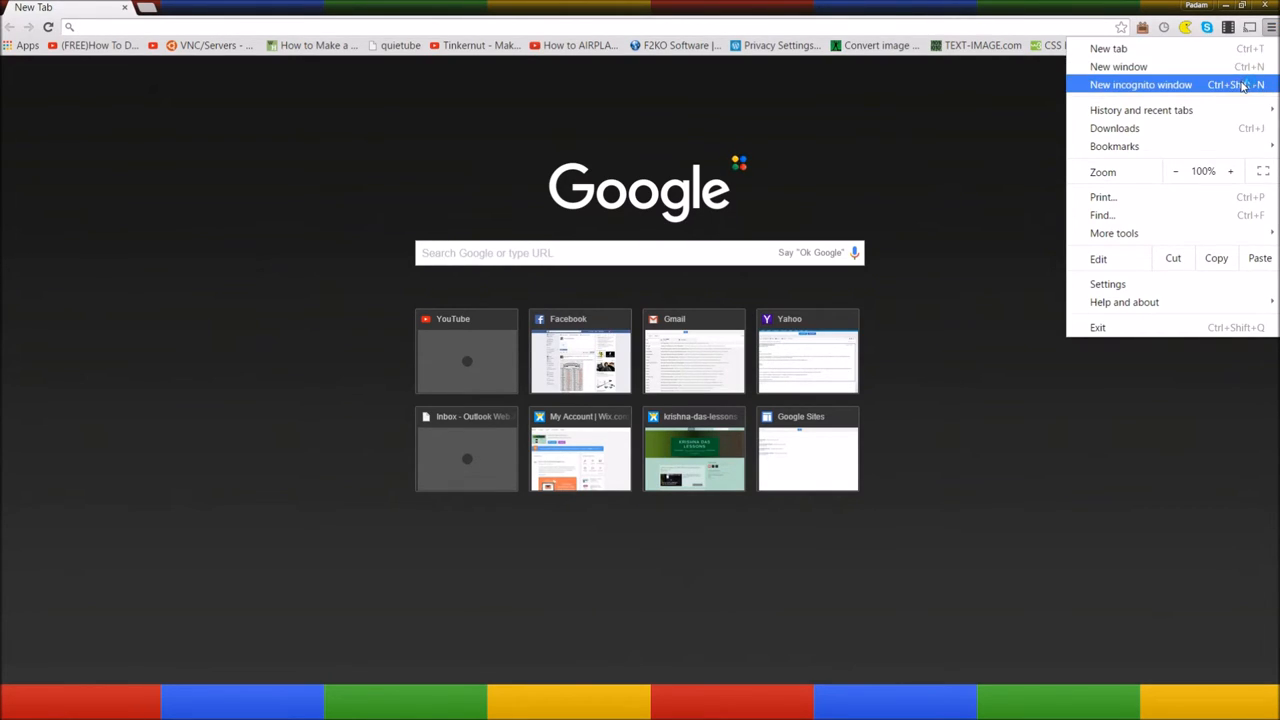
left_click(1141, 84)
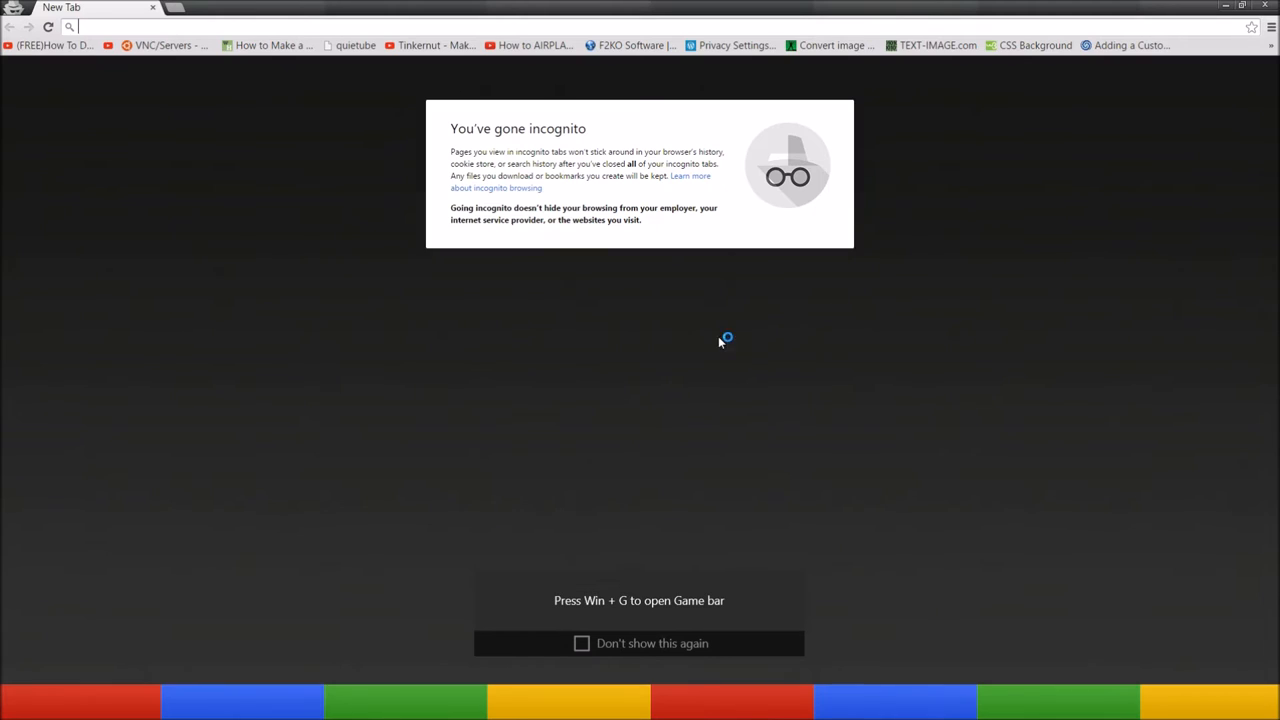